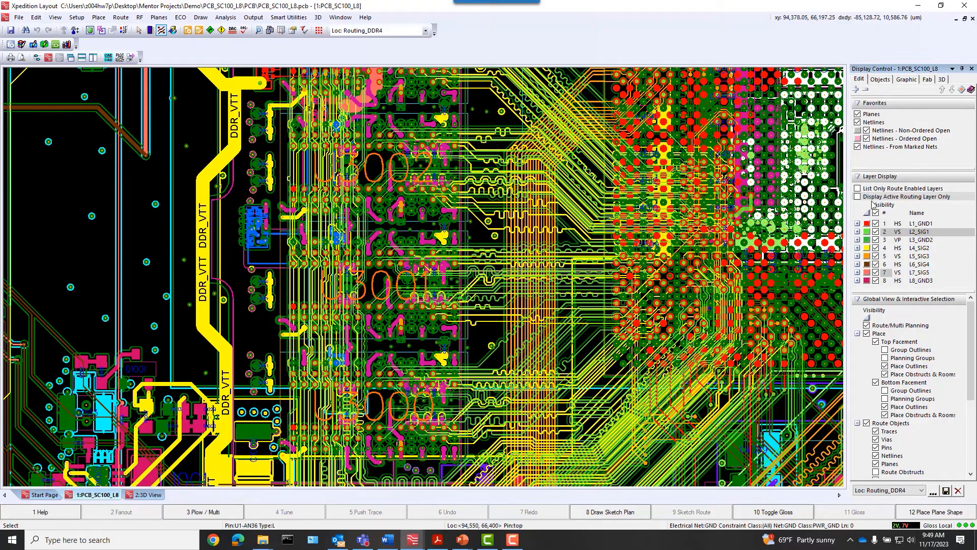
Step: Show only the active routing layer and make L4_SIG2 active, isolating its DDR4 traces
click(858, 196)
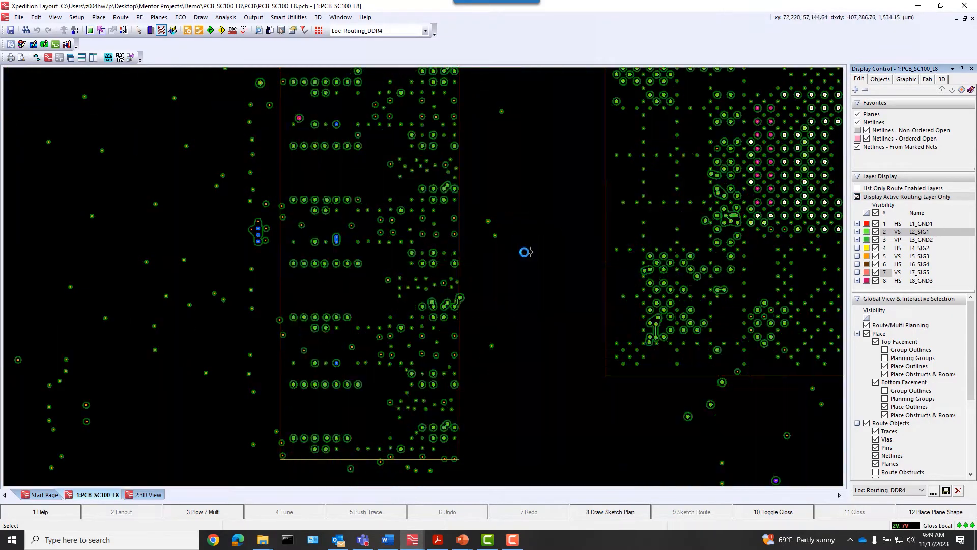
click(919, 247)
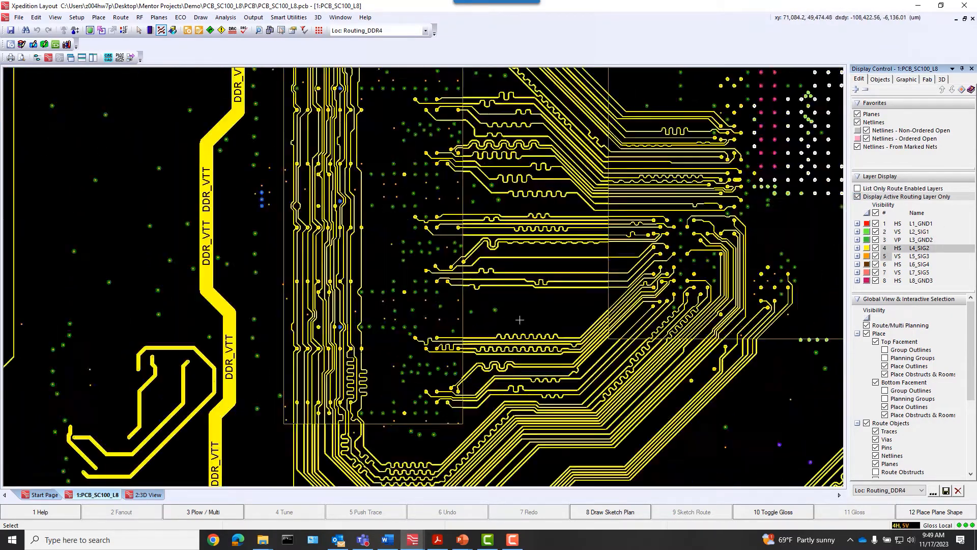